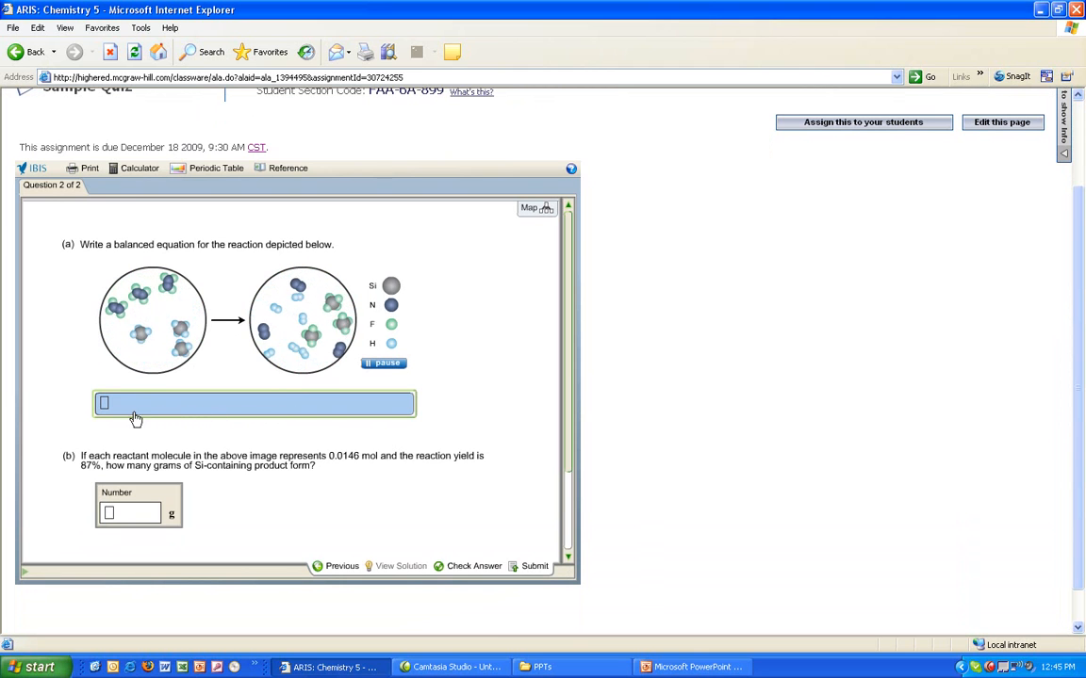
# Select the part (a) equation field and begin the balanced equation with S
pyautogui.click(104, 404)
pyautogui.write('S')
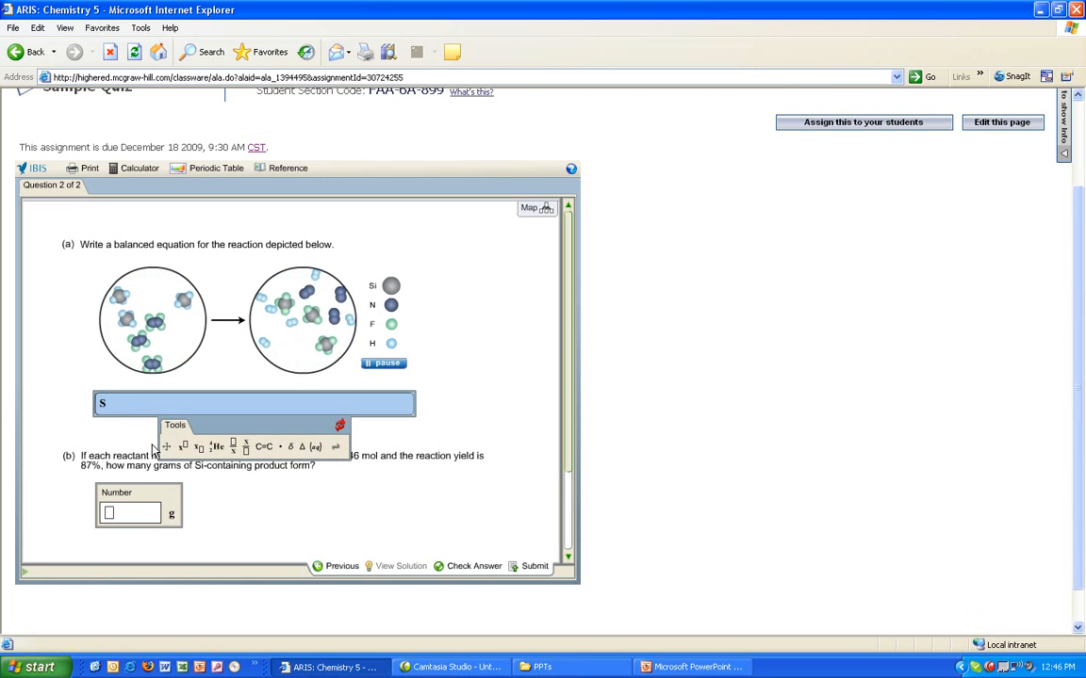
# Enter the reactant side Si₄ + N₂F₄ with subscripts on the 4 and 2
pyautogui.write('i')
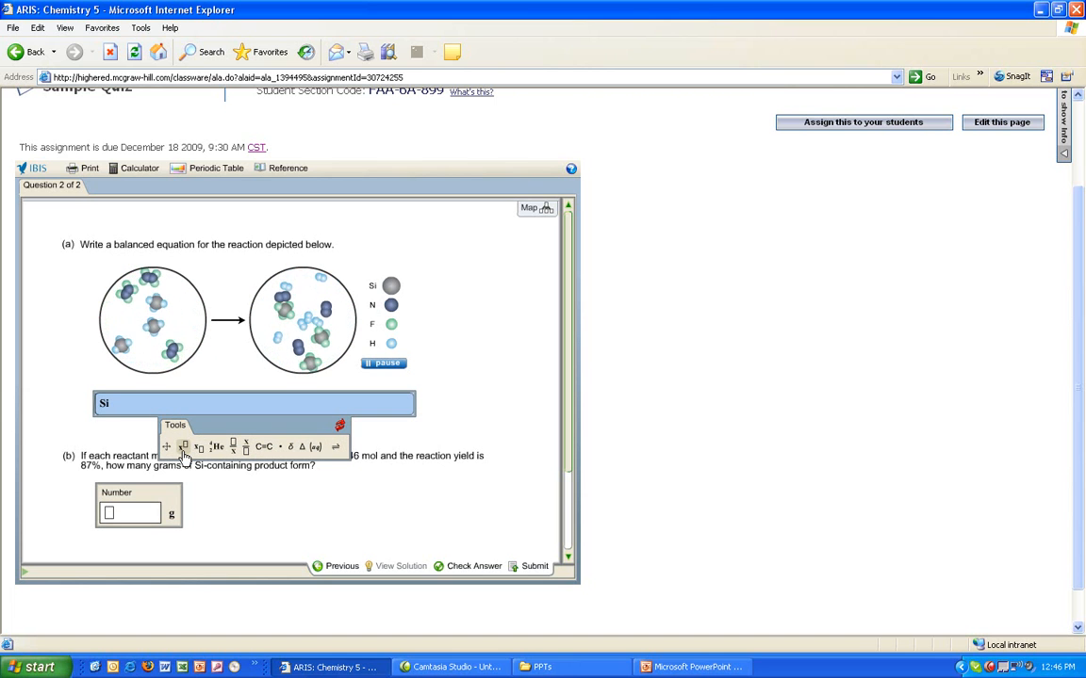
pyautogui.moveTo(185, 447)
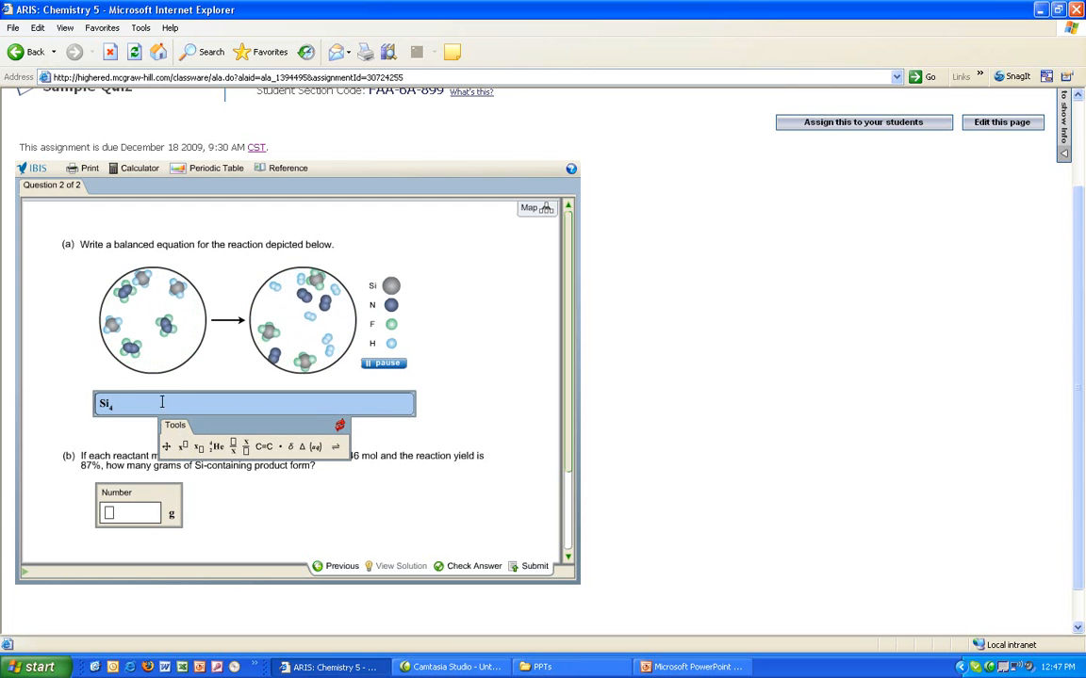
pyautogui.write('+')
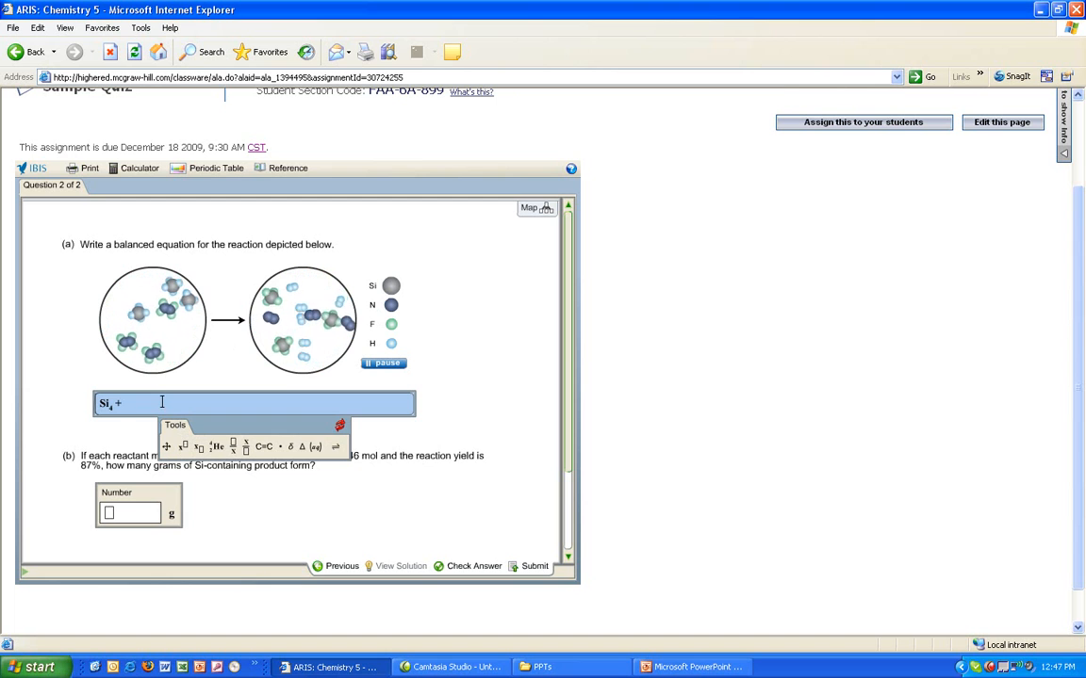
pyautogui.write('N2')
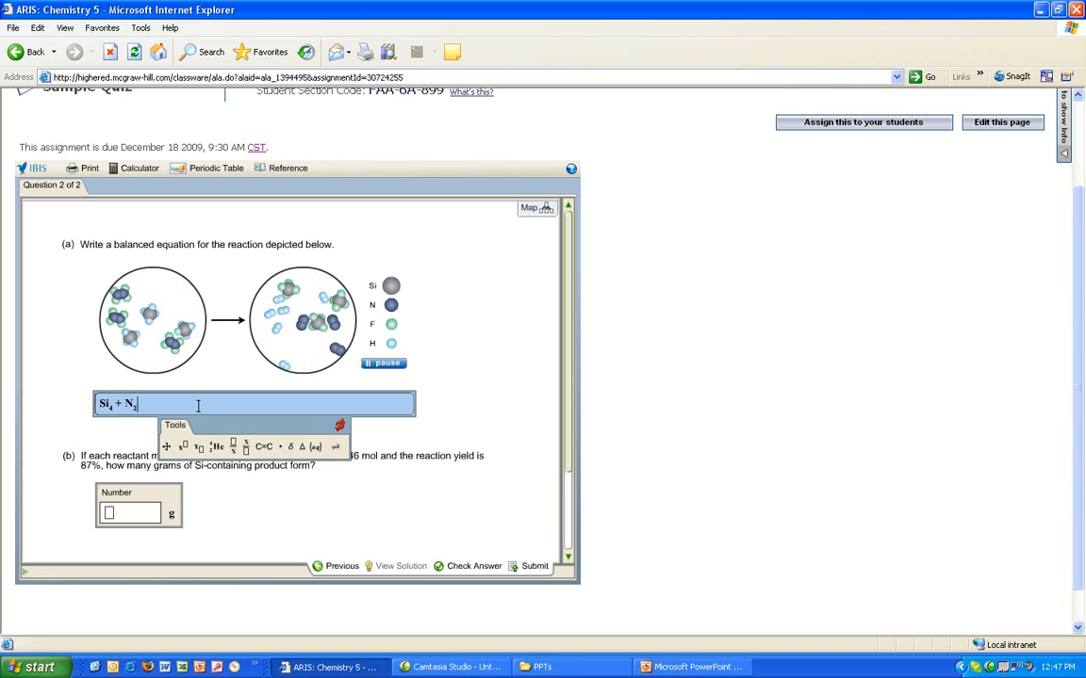
pyautogui.write('F4 ⟶')
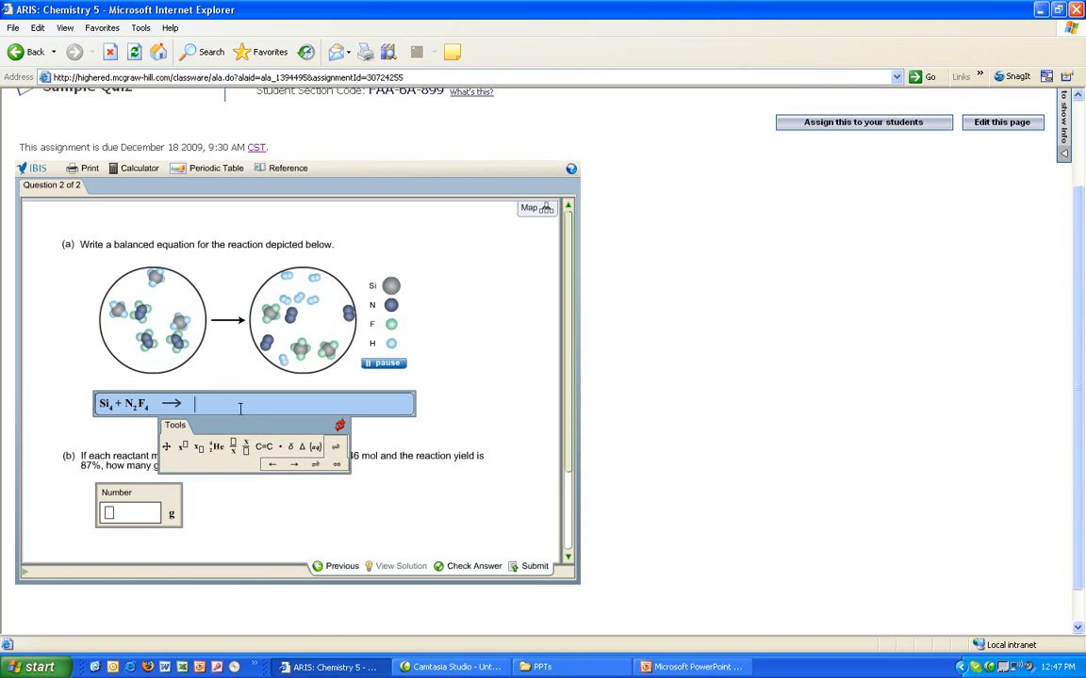
# Add the reaction arrow and products so the equation reads Si₄ + N₂F₄ → SiF₄ + N₂ + 2H₂
pyautogui.write('Si')
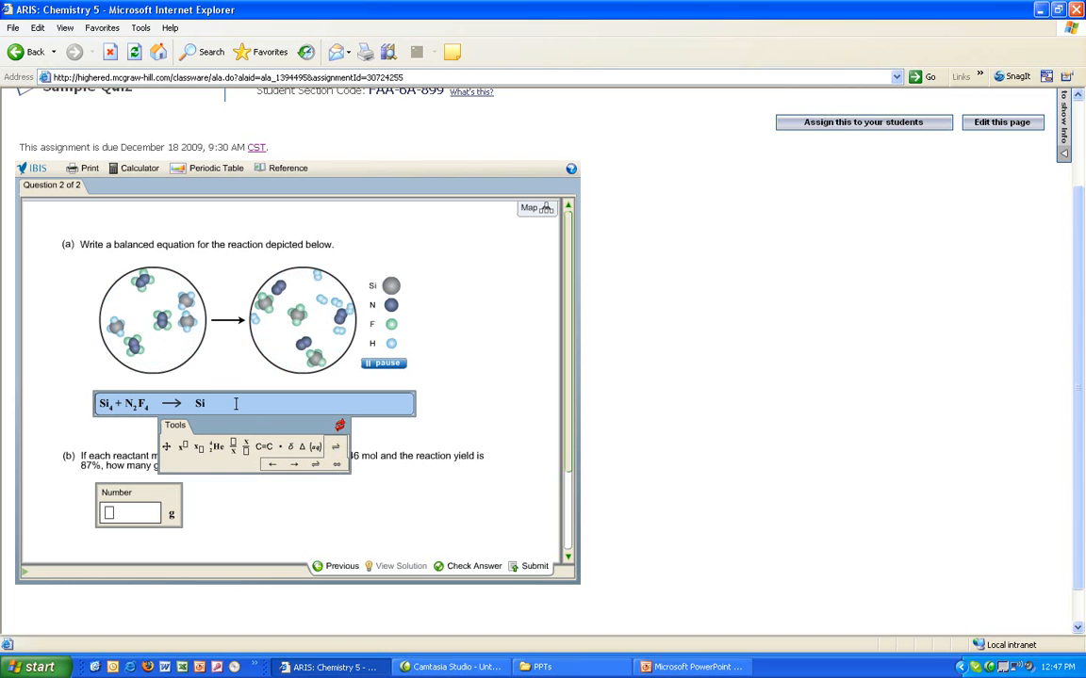
pyautogui.write('F4 +')
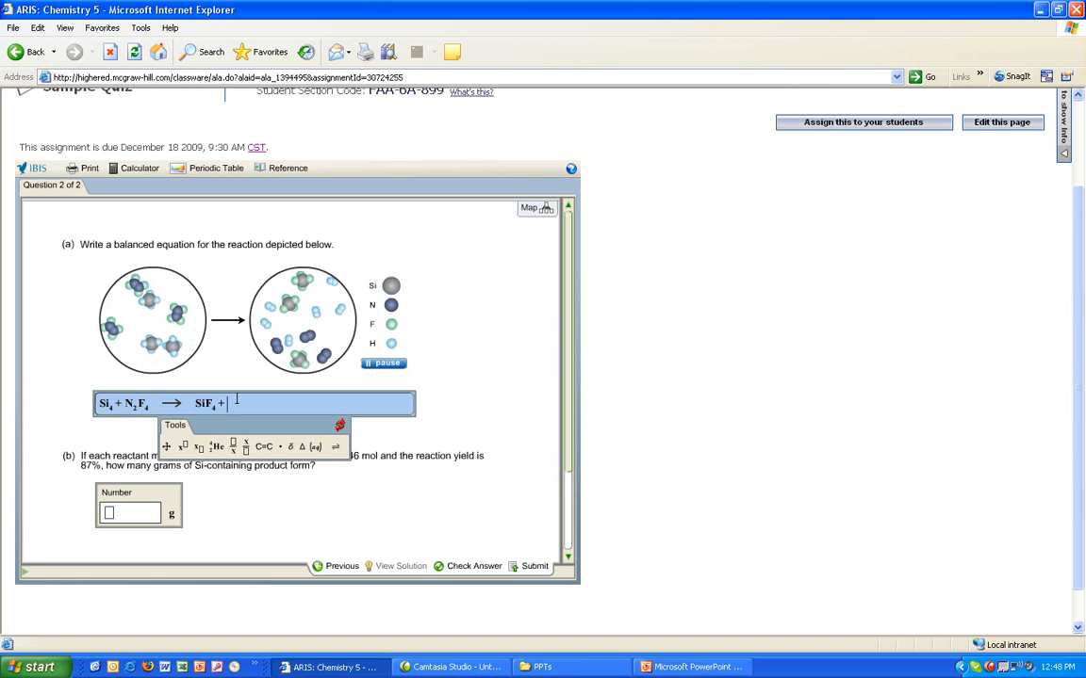
pyautogui.write('N2 +')
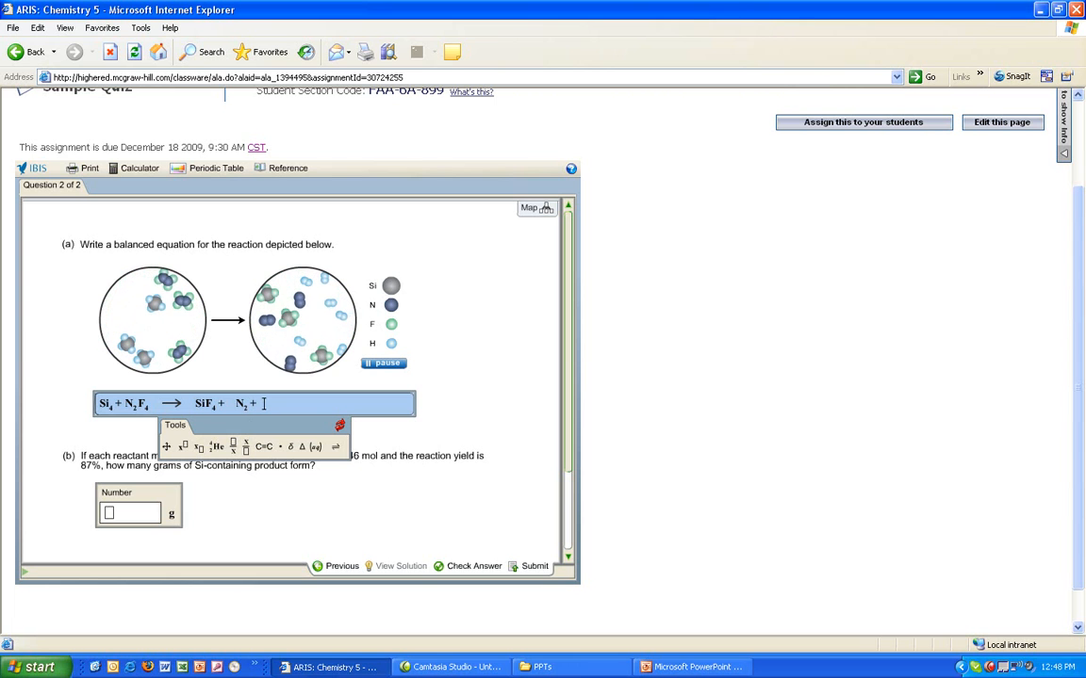
pyautogui.write('2H2')
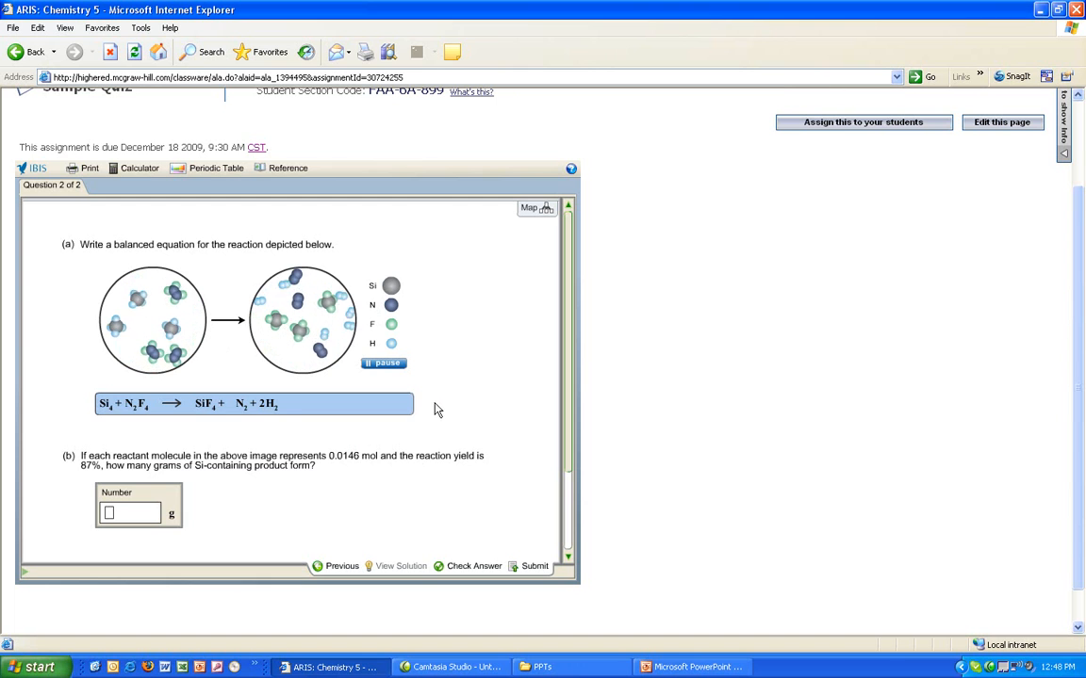
# Enter 5.1 g as the part (b) numeric answer for the Si-containing product
pyautogui.click(130, 512)
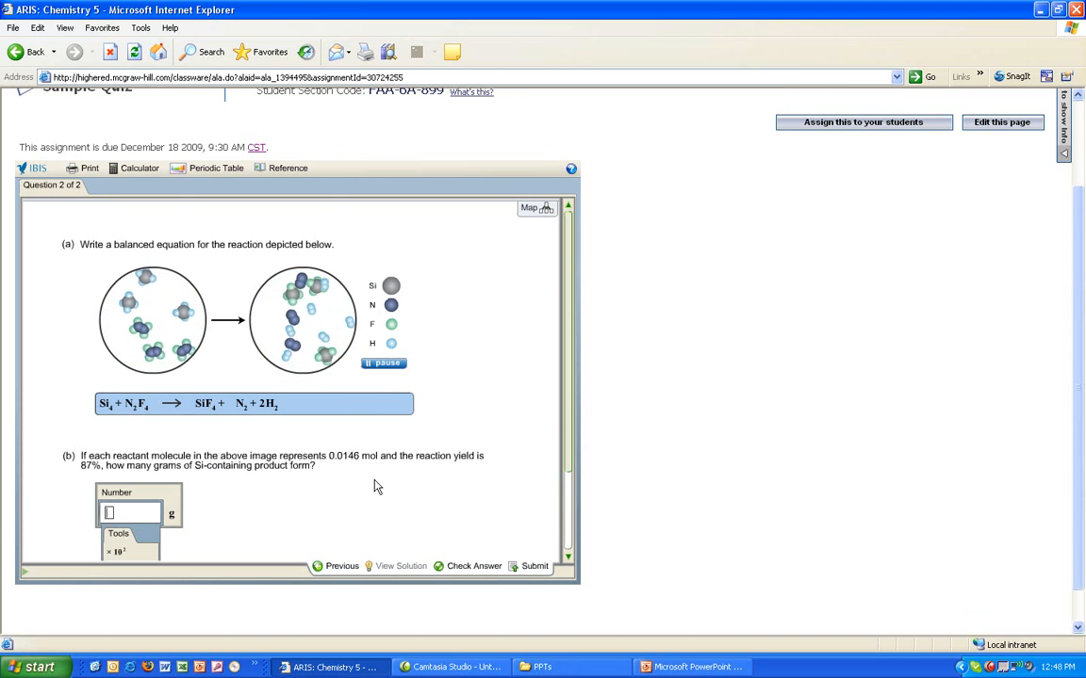
pyautogui.scroll(-3)
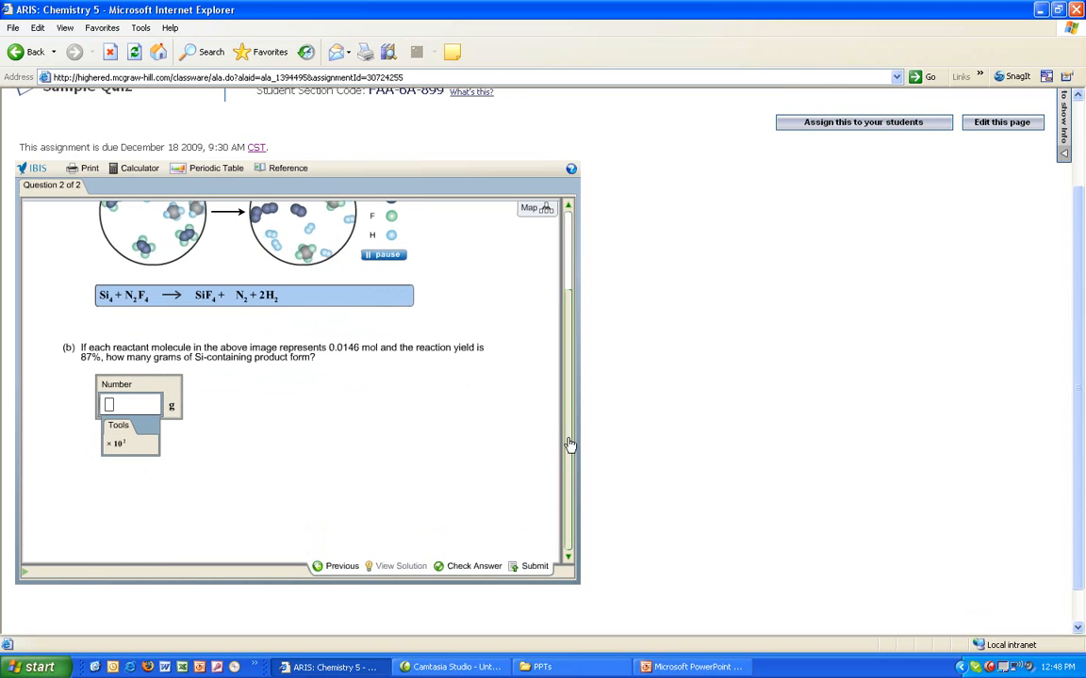
pyautogui.moveTo(115, 443)
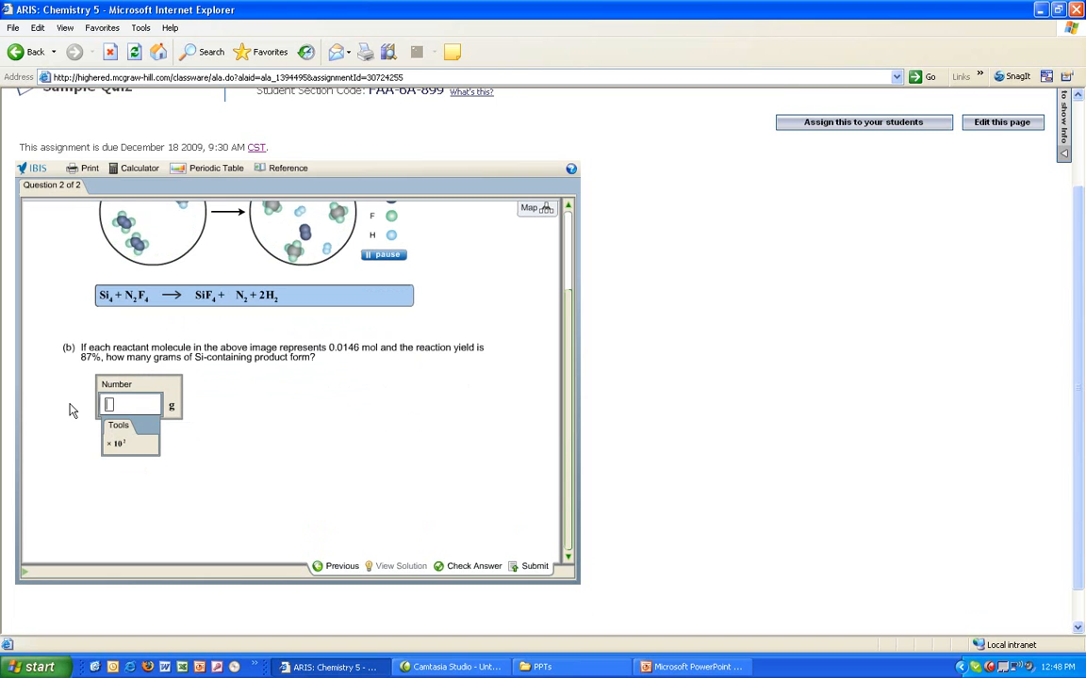
pyautogui.write('5.')
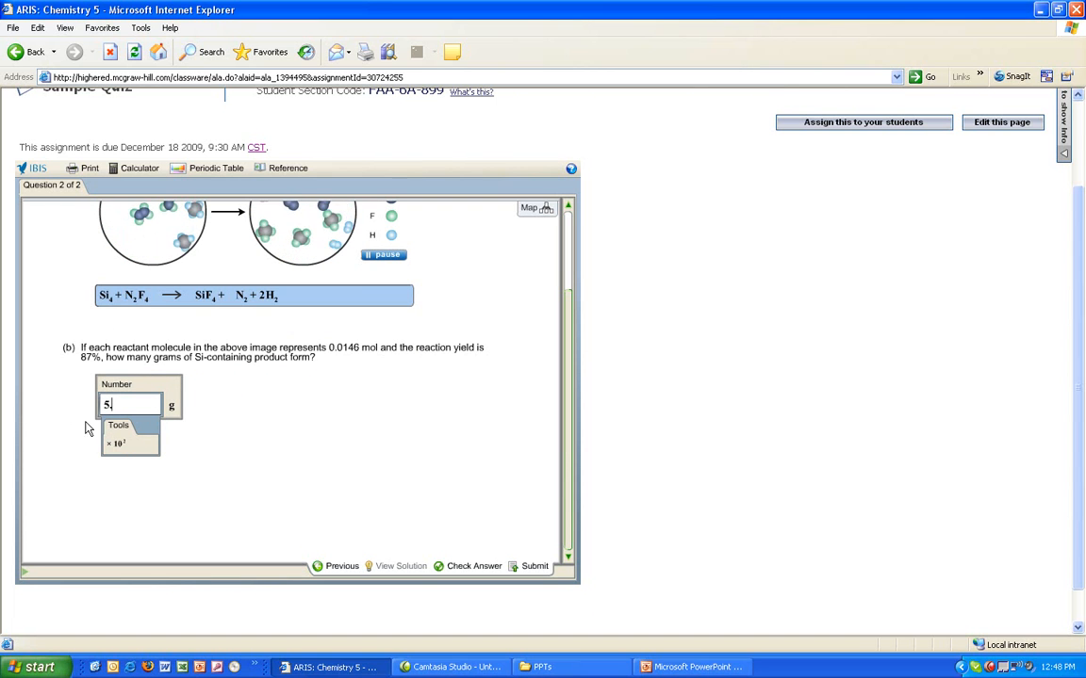
pyautogui.click(116, 443)
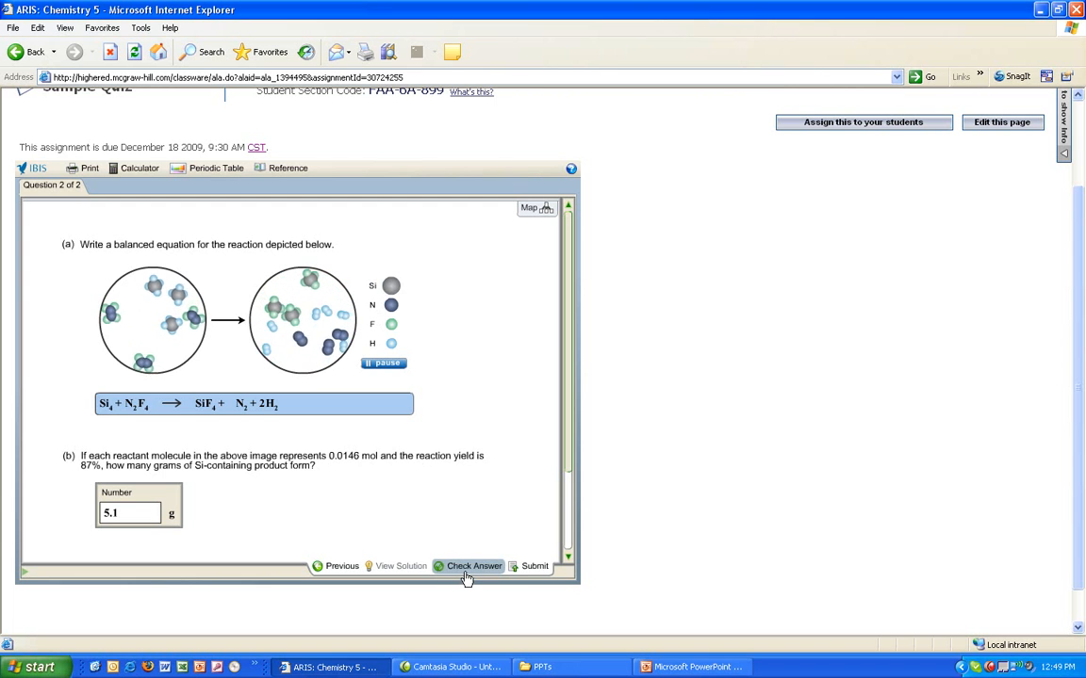
# Check the answers and receive feedback that parts (a) and (b) are incorrect
pyautogui.click(475, 565)
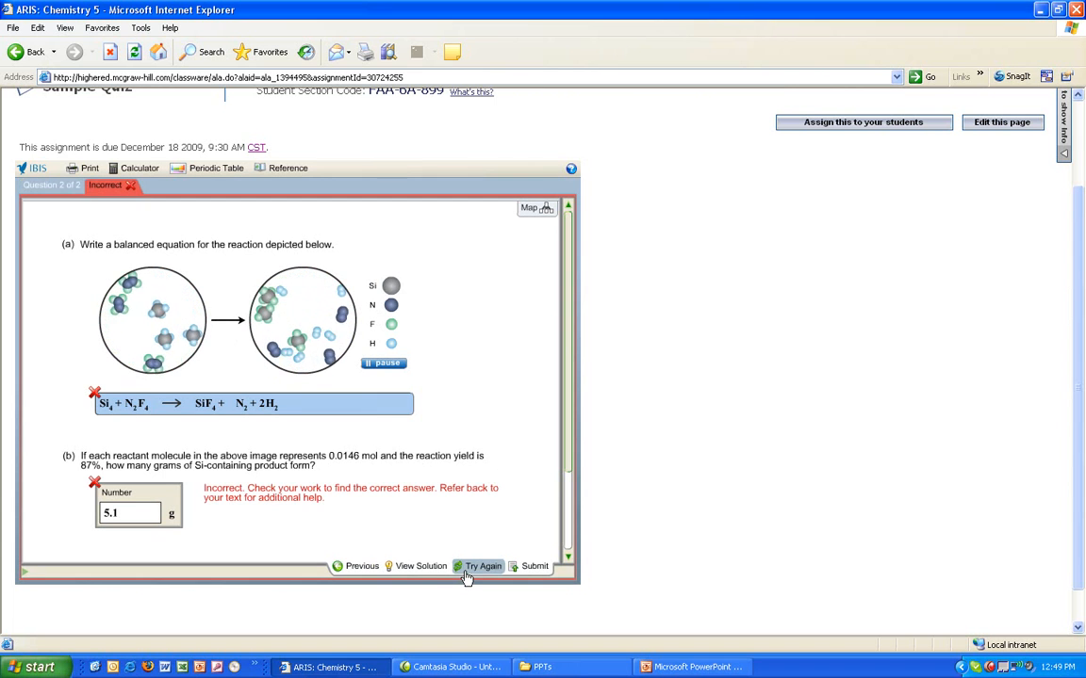